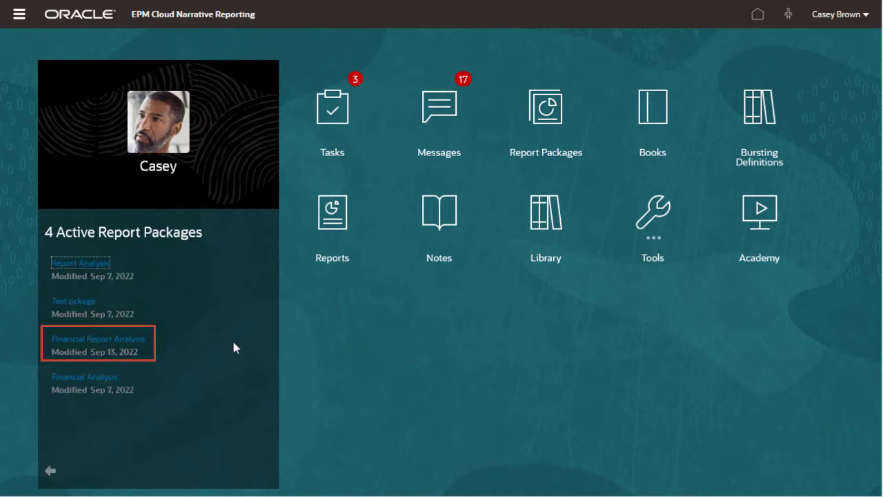
Step: Open the Financial Report Analysis package from Active Report Packages on the home page
left_click(98, 339)
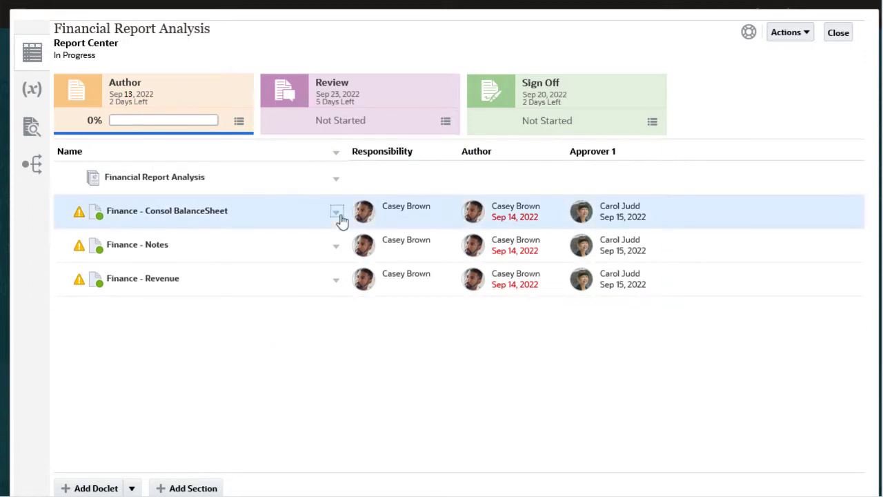
Step: Check out the Finance - Consol BalanceSheet doclet through Act on Content
left_click(336, 211)
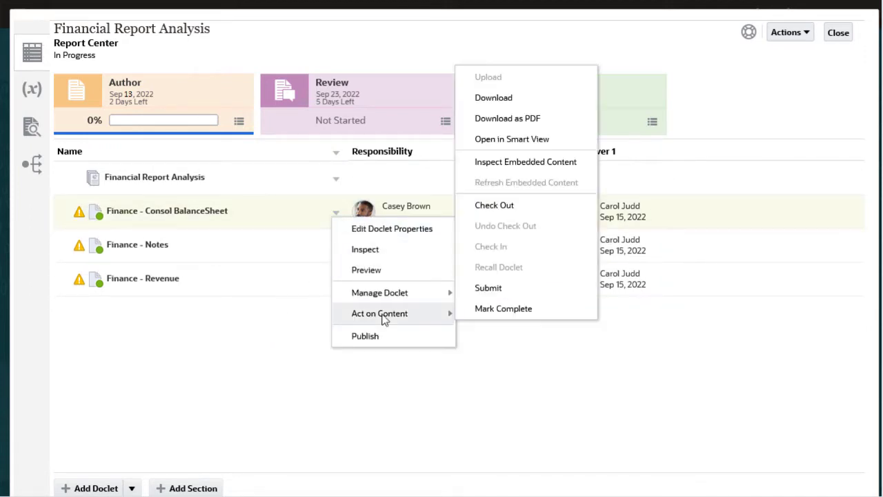
mouse_move(494, 205)
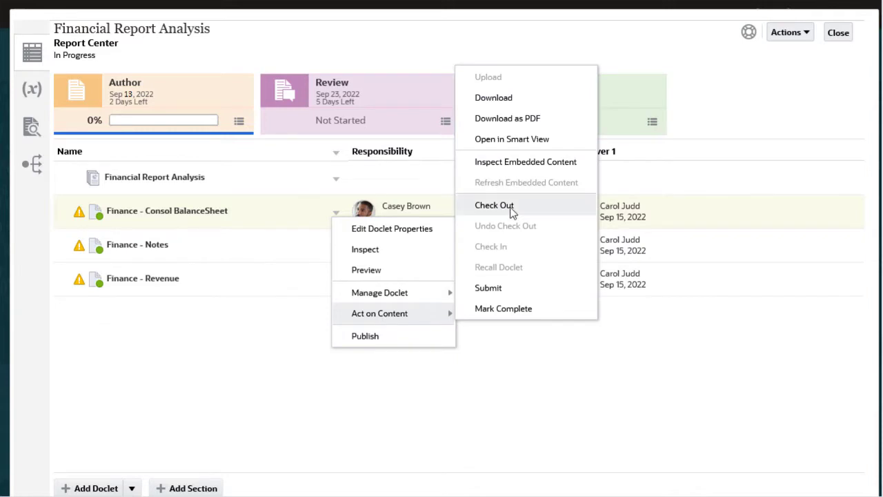
left_click(494, 205)
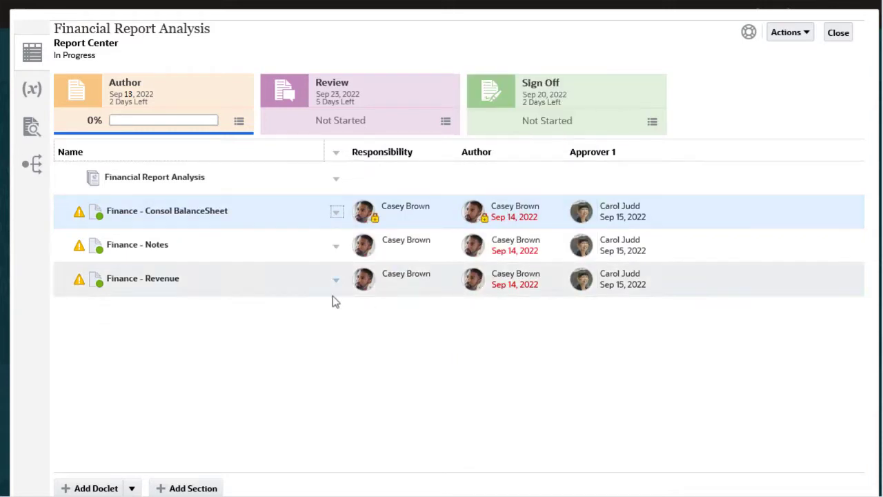
left_click(336, 211)
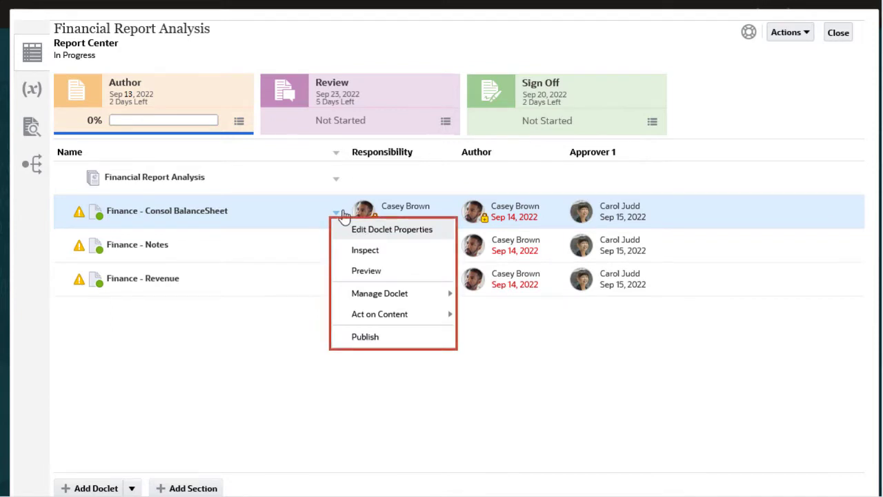
left_click(337, 210)
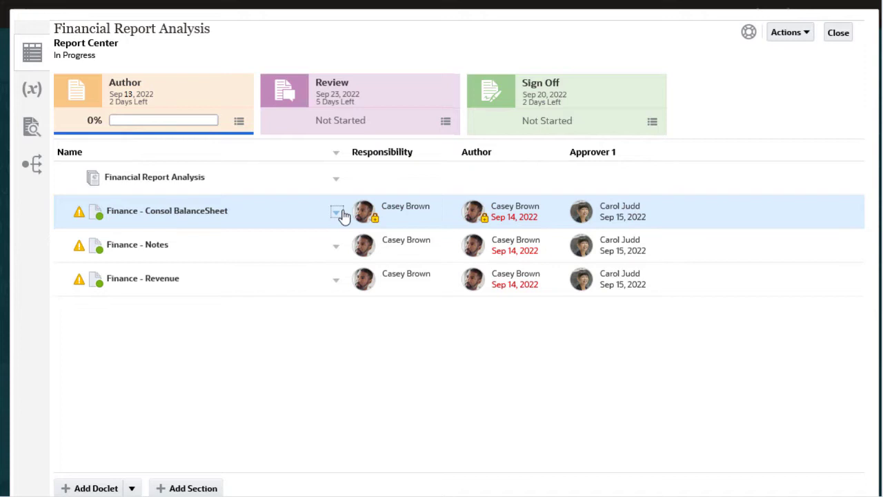
Step: Download the BalanceSheet doclet and add 'Past performance is no guarantee of future results.' in Word
left_click(337, 211)
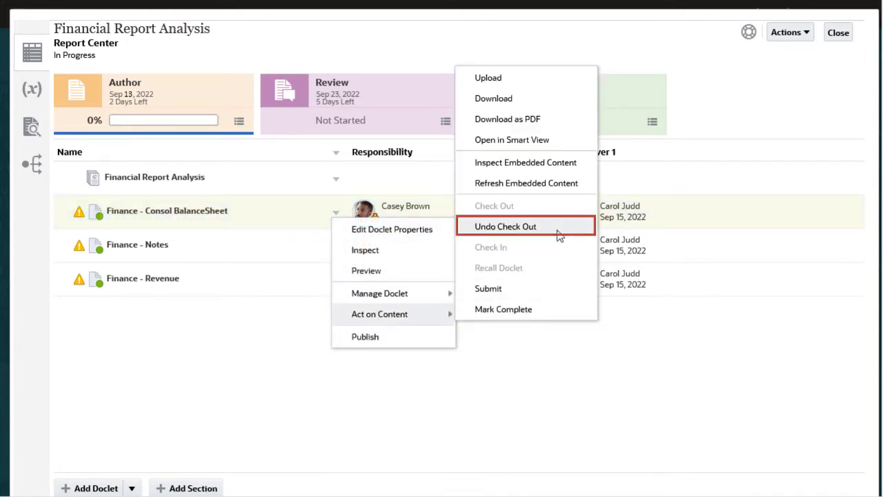
mouse_move(520, 103)
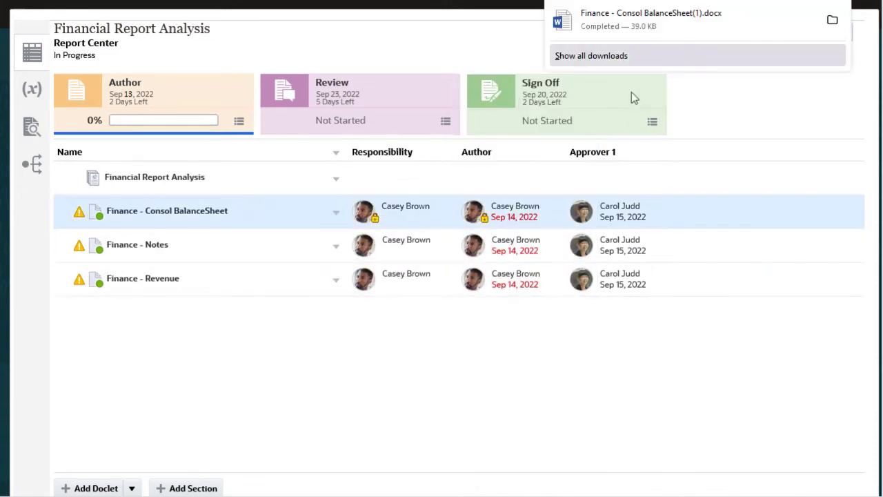
left_click(649, 19)
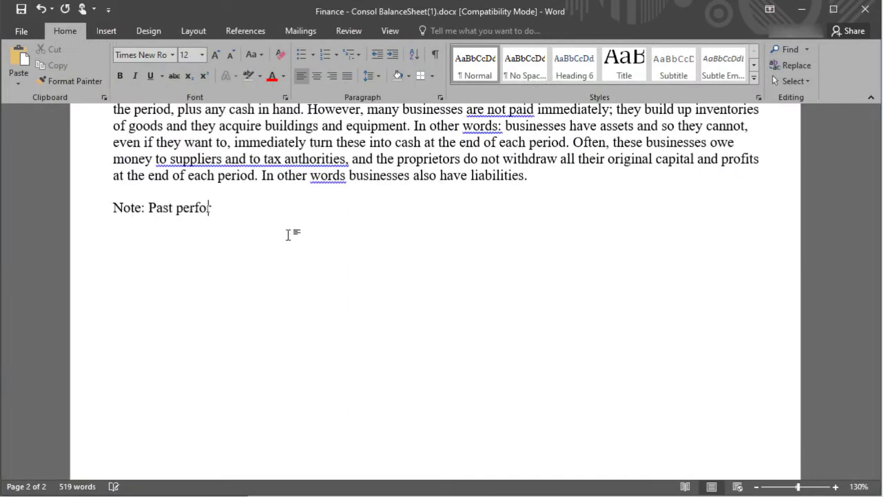
type("rmance is no guarantee of future")
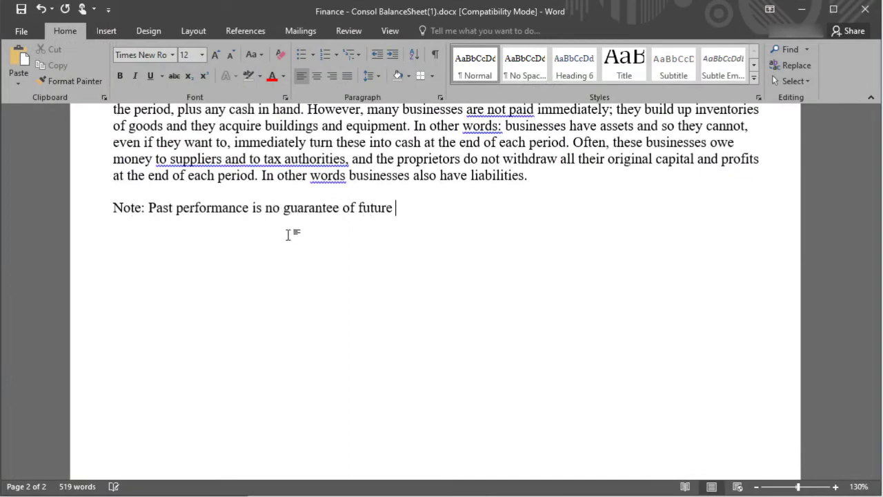
type("results.")
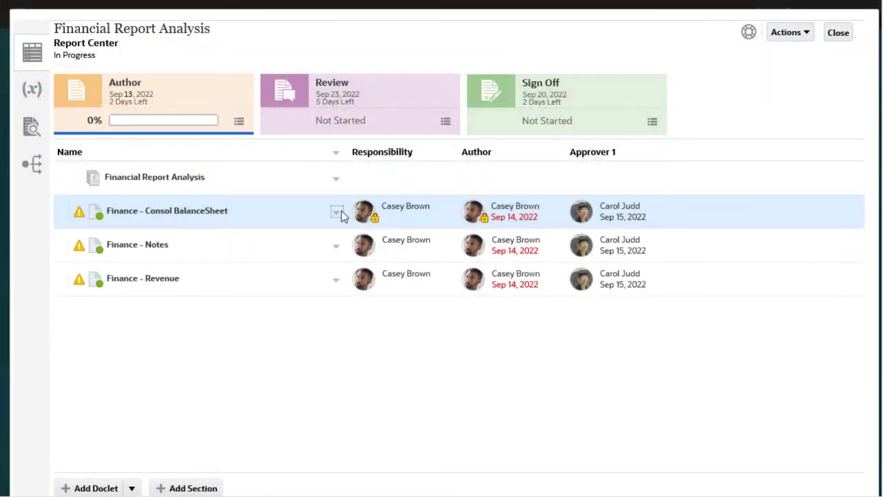
Step: Upload the edited Finance - Consol BalanceSheet(1).docx from Downloads into the doclet
left_click(336, 212)
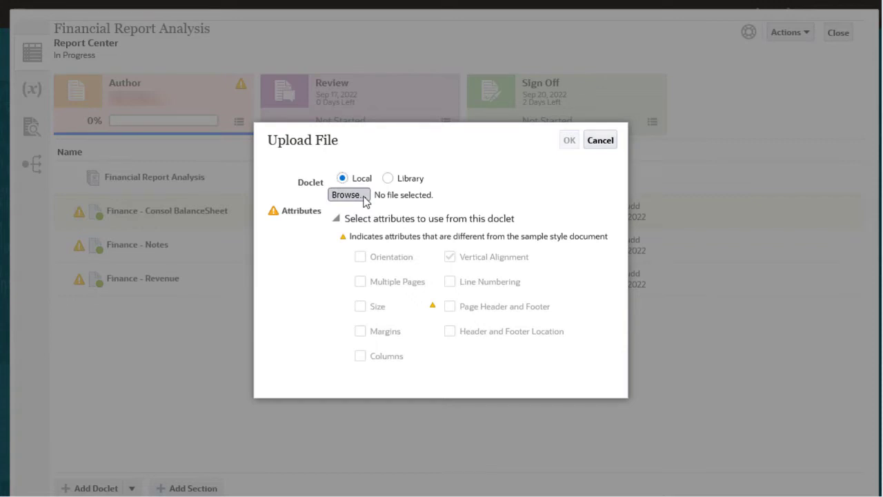
left_click(348, 194)
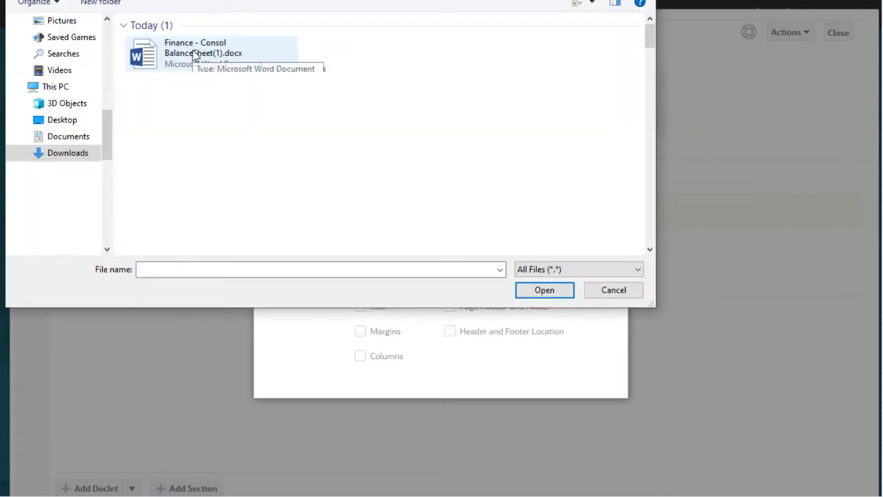
left_click(544, 290)
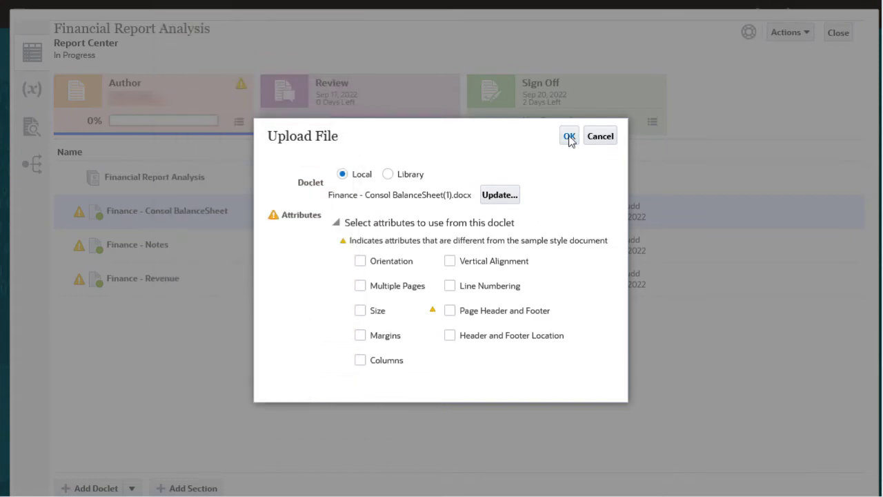
left_click(569, 136)
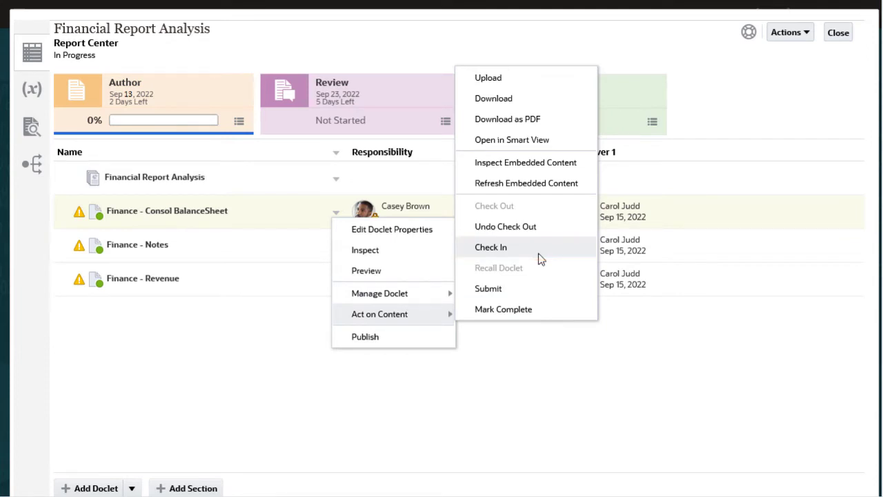
Step: Check in the BalanceSheet doclet and page through its preview showing the new note
left_click(490, 247)
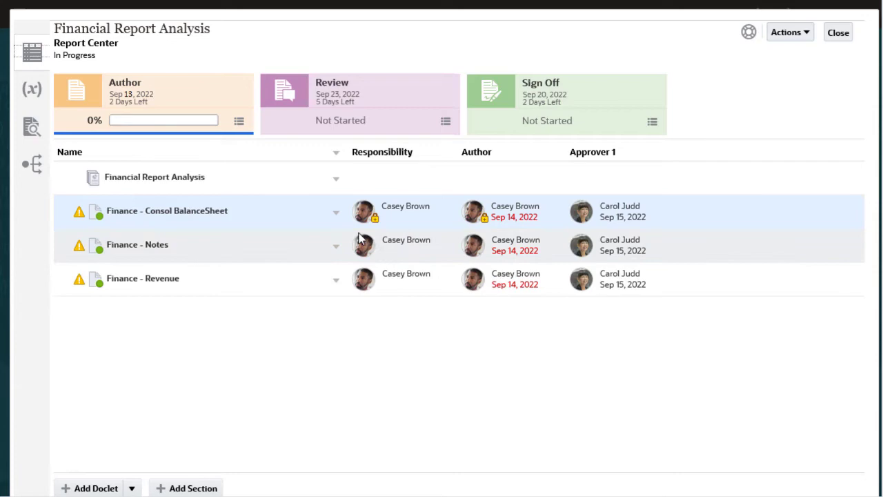
left_click(336, 212)
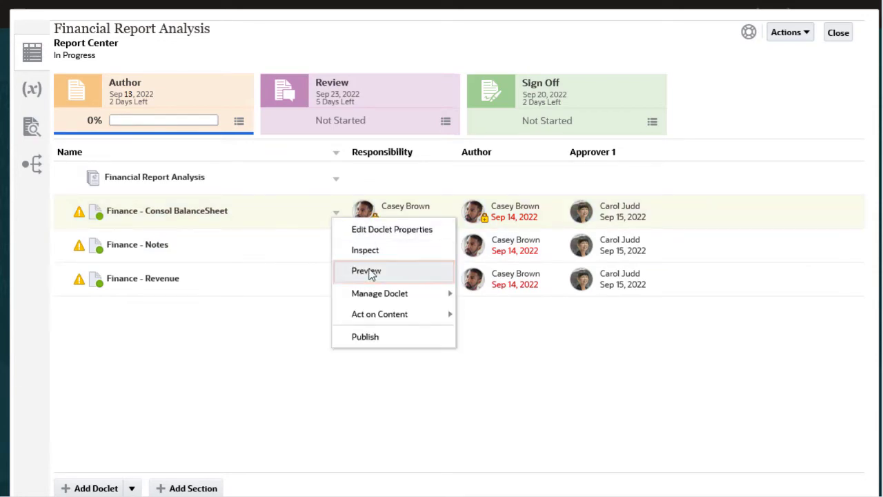
left_click(366, 270)
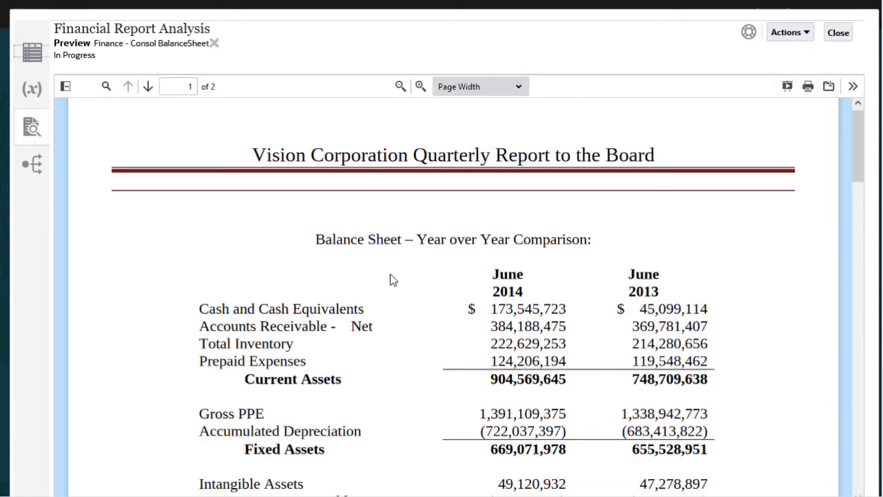
left_click(147, 87)
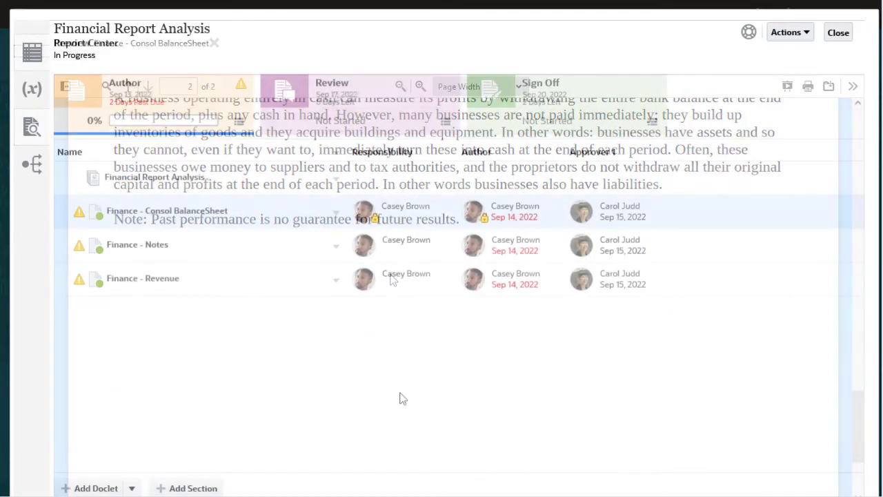
left_click(336, 212)
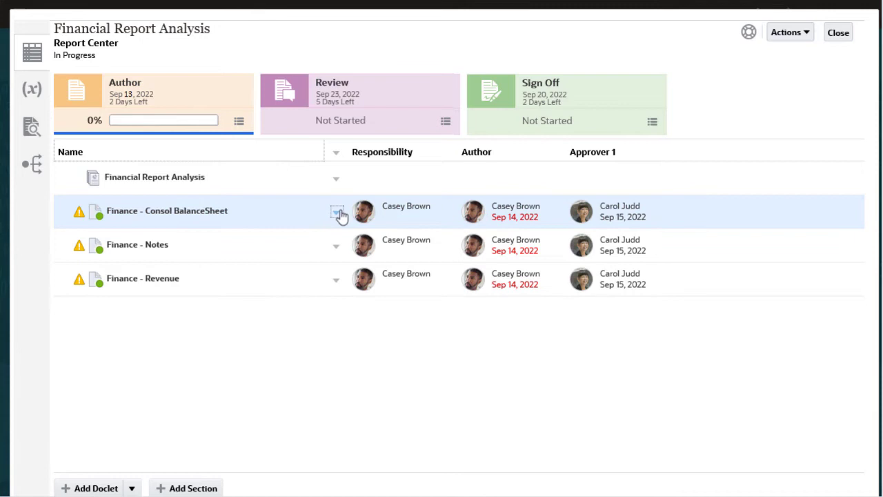
Step: Submit the Consol BalanceSheet doclet to its approver and switch to the approver's home page
left_click(336, 211)
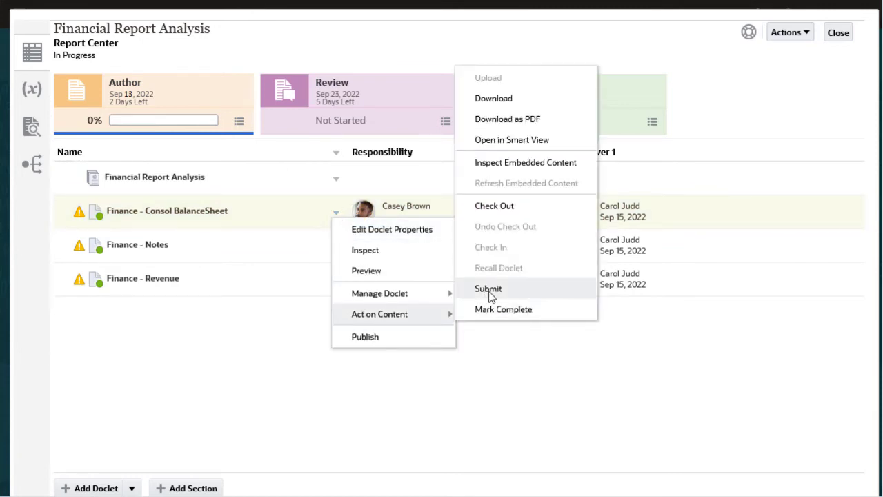
left_click(488, 288)
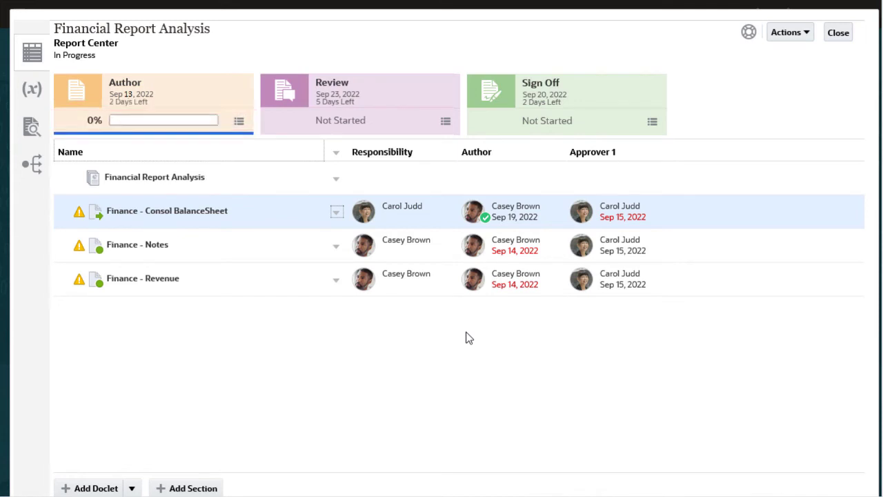
left_click(610, 211)
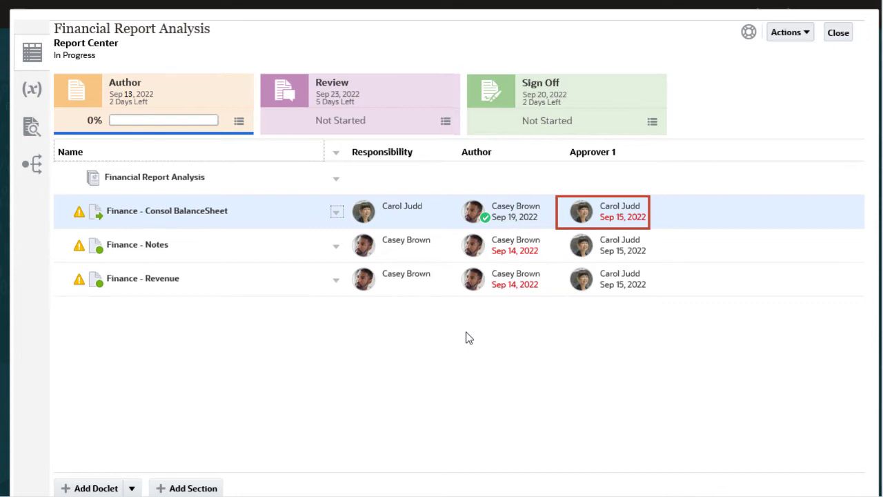
left_click(389, 211)
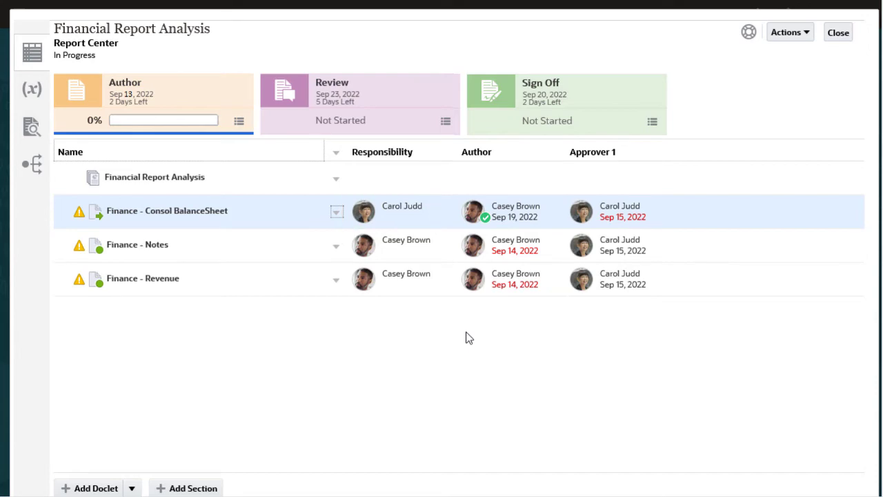
left_click(838, 32)
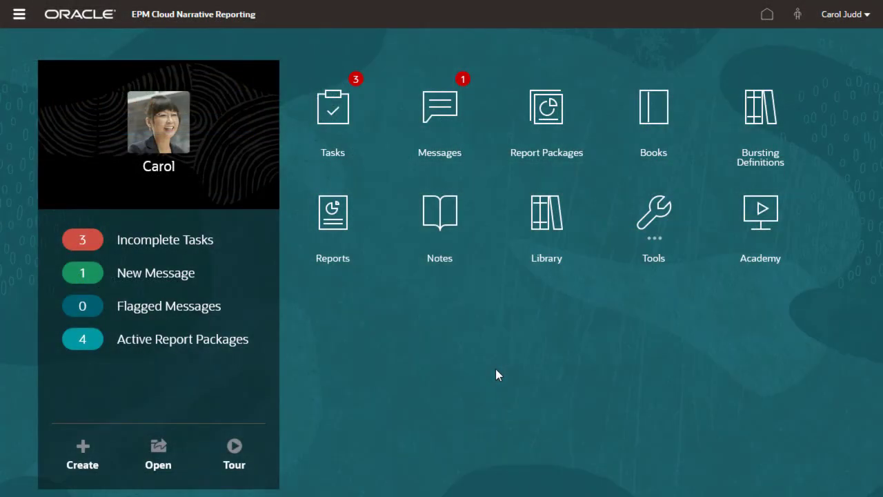
mouse_move(490, 330)
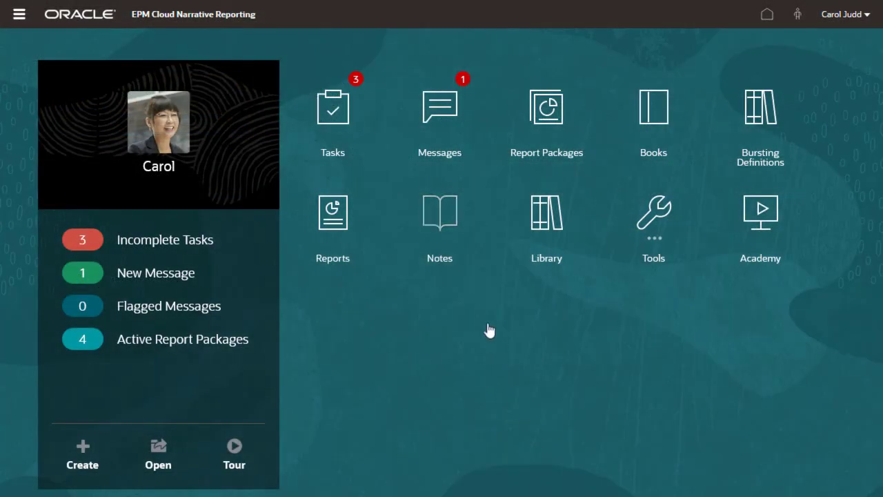
Step: As the approver, open Messages and the BalanceSheet approval request message
left_click(440, 106)
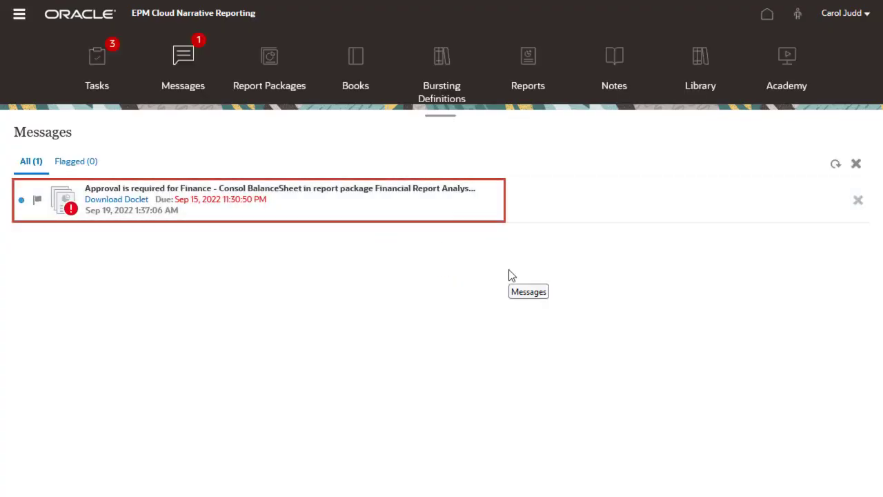
left_click(280, 188)
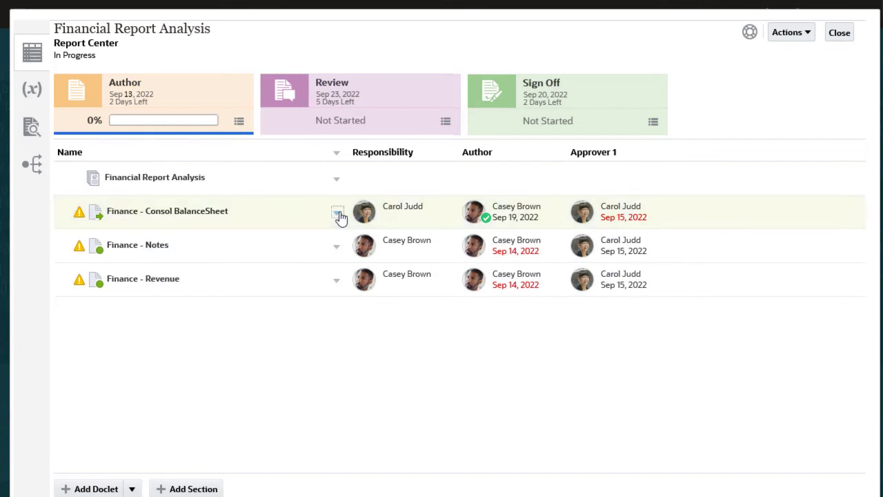
Step: Approve the Consol BalanceSheet doclet, raising Author phase progress to 33%
left_click(337, 211)
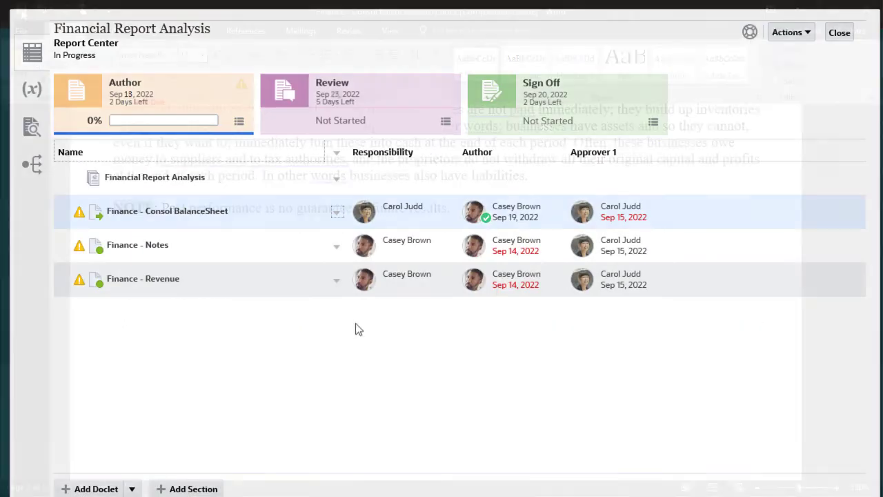
left_click(337, 212)
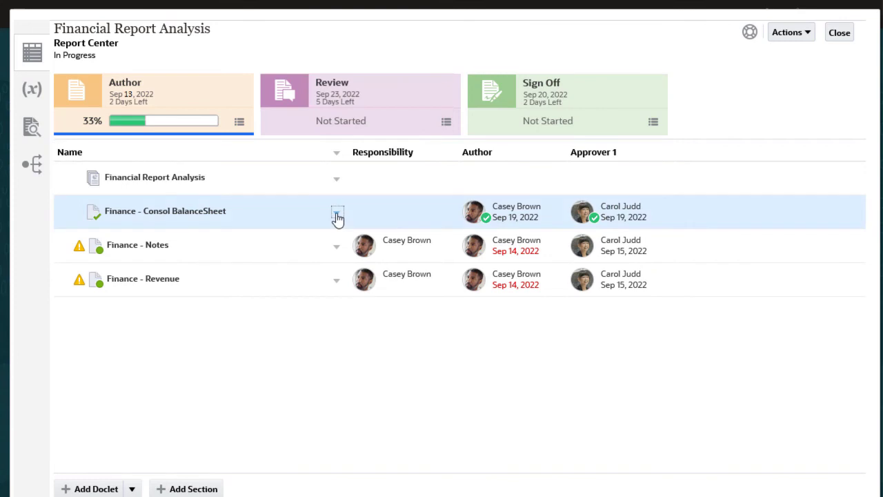
Step: Recall the Consol BalanceSheet doclet to Casey Brown, resetting Author progress to 0%
left_click(337, 212)
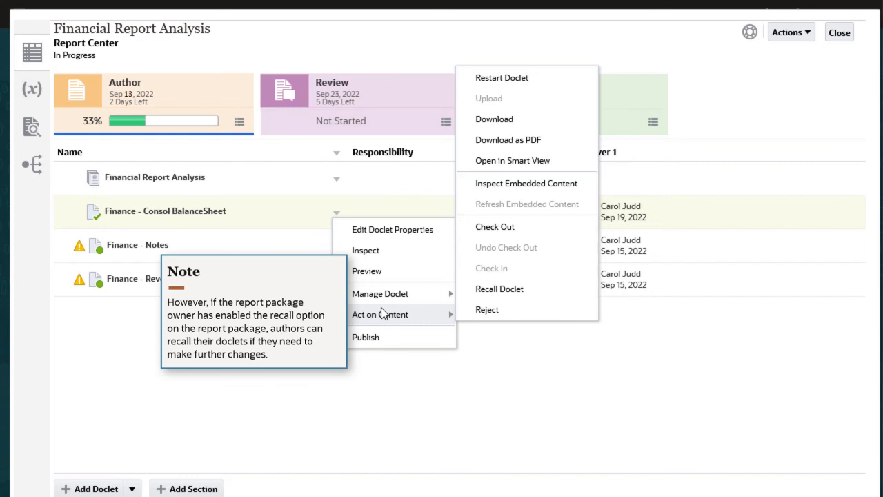
mouse_move(408, 316)
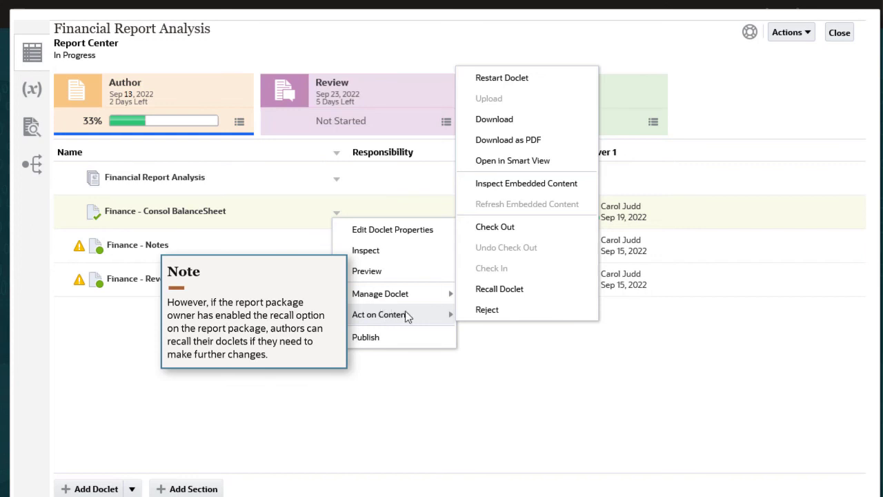
mouse_move(500, 289)
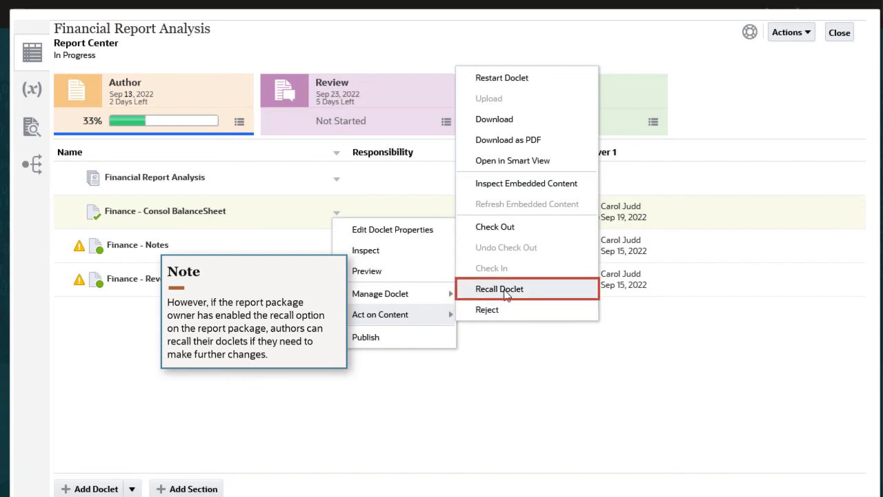
left_click(499, 288)
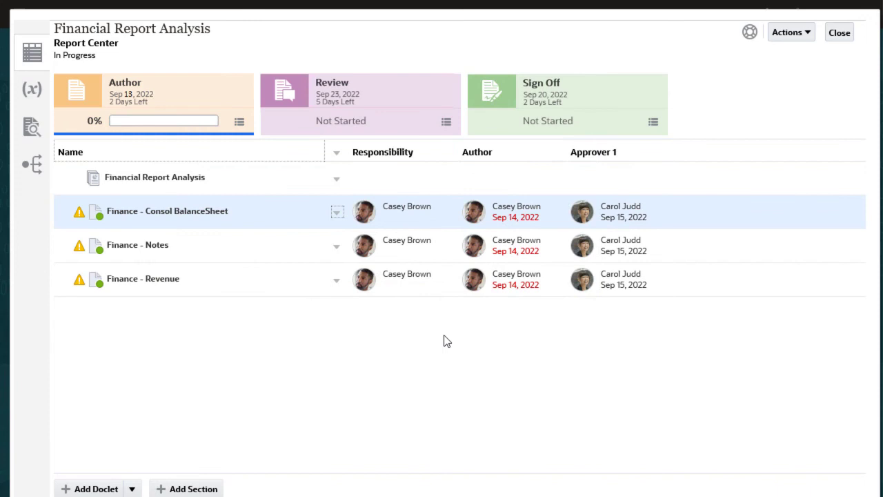